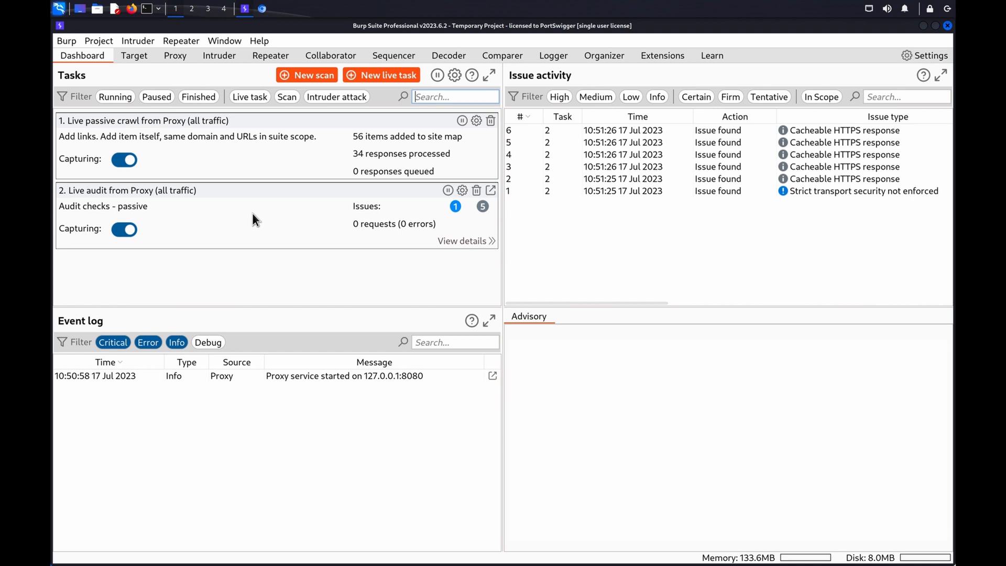
{"action": "mouse_move", "coordinate": [273, 101]}
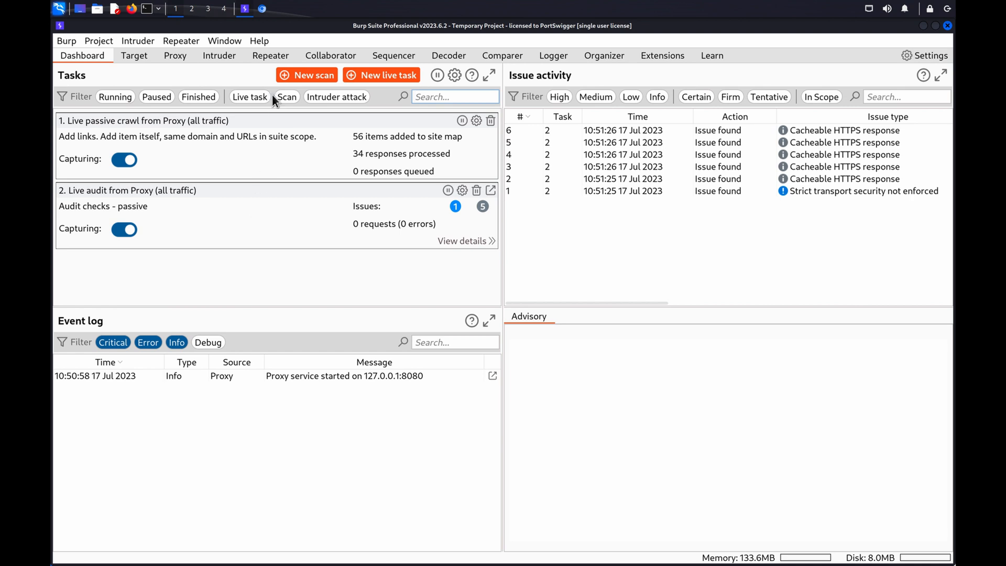
Open the Lightweight "l33t" Leather Jacket product page ($1337.00) in Burp's browser
{"action": "left_click", "coordinate": [261, 8]}
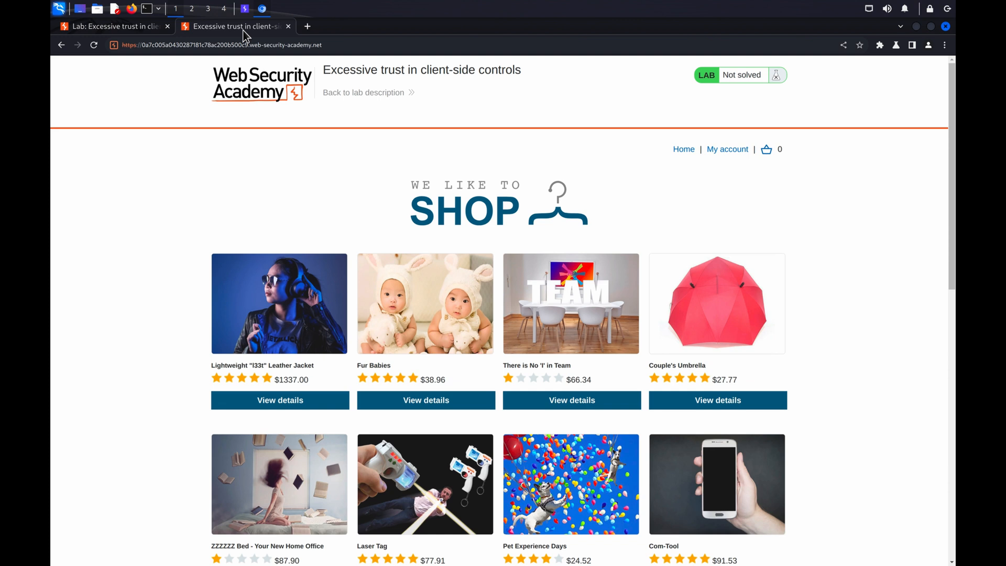
{"action": "left_click", "coordinate": [279, 399]}
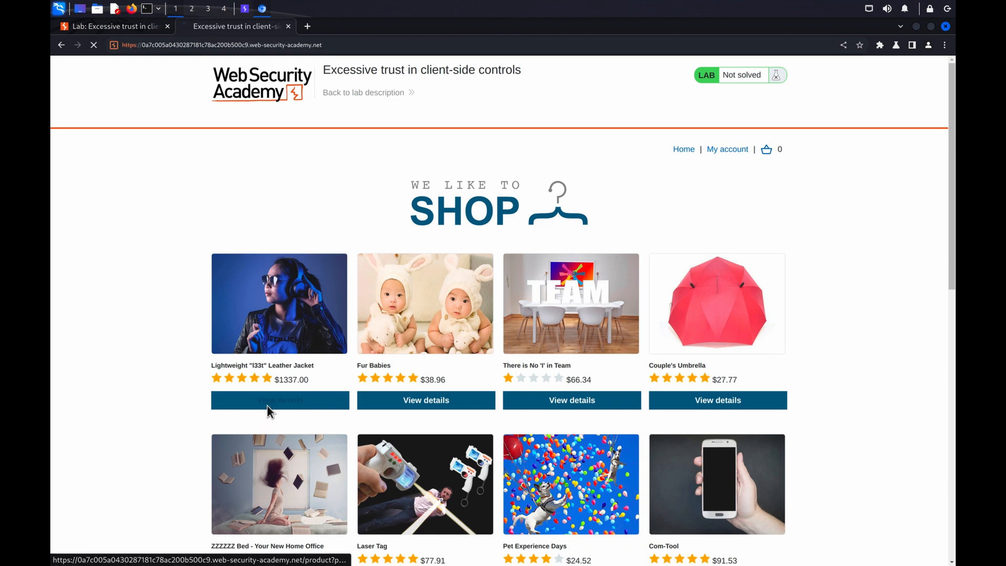
{"action": "left_click", "coordinate": [279, 401]}
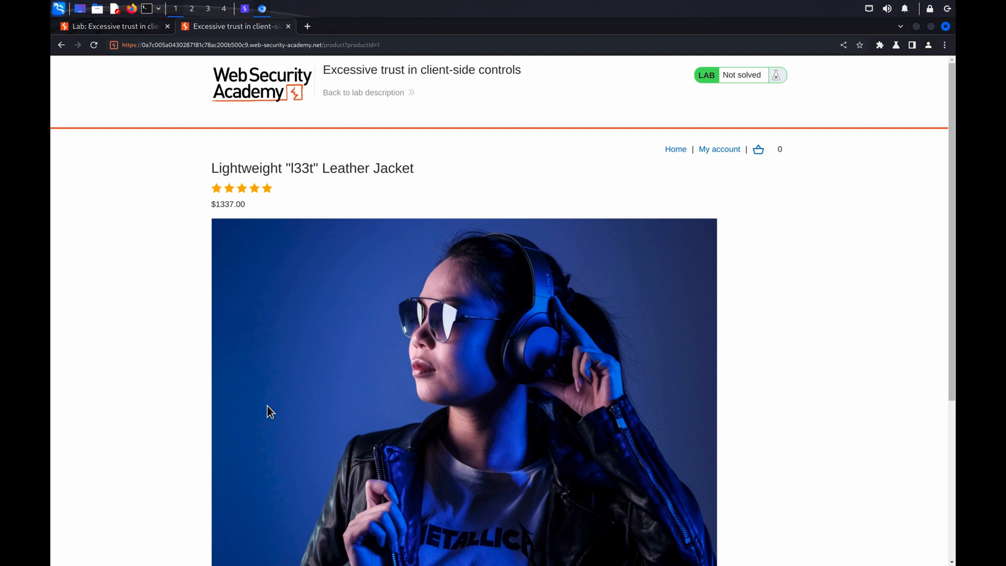
{"action": "scroll", "scroll_direction": "down", "scroll_amount": 3}
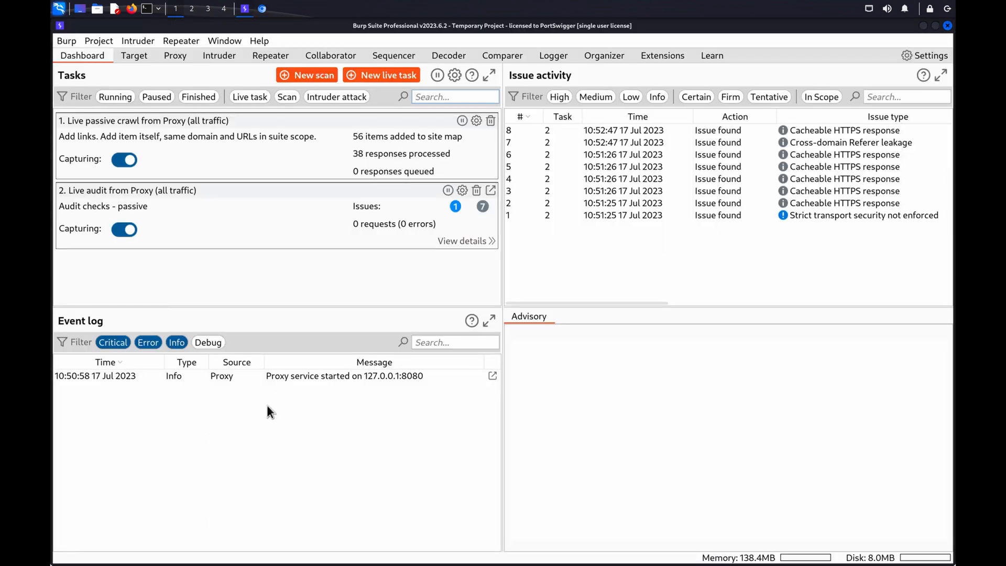
{"action": "mouse_move", "coordinate": [263, 291]}
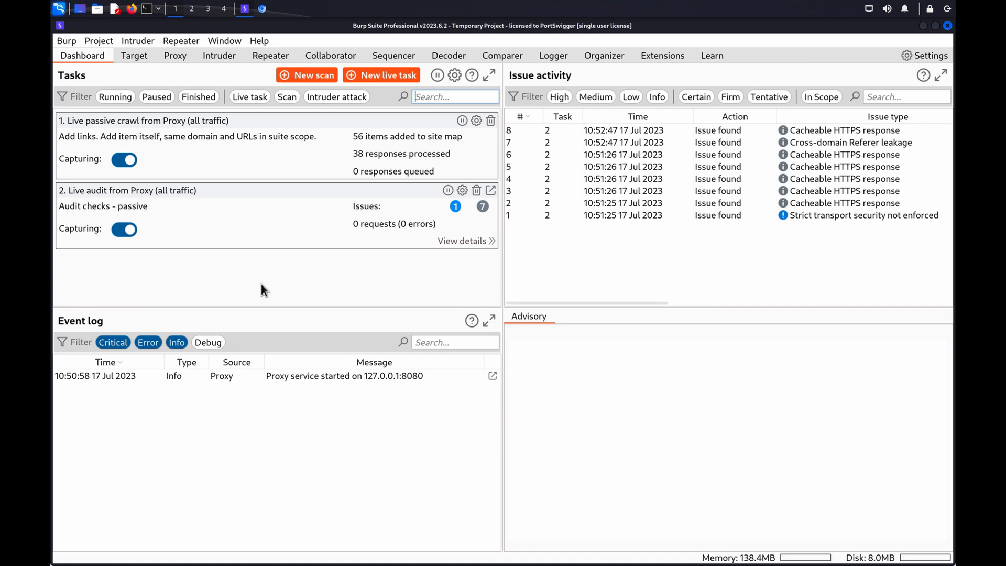
Turn on interception and capture the jacket's add-to-cart POST /cart with price=133700
{"action": "left_click", "coordinate": [175, 56]}
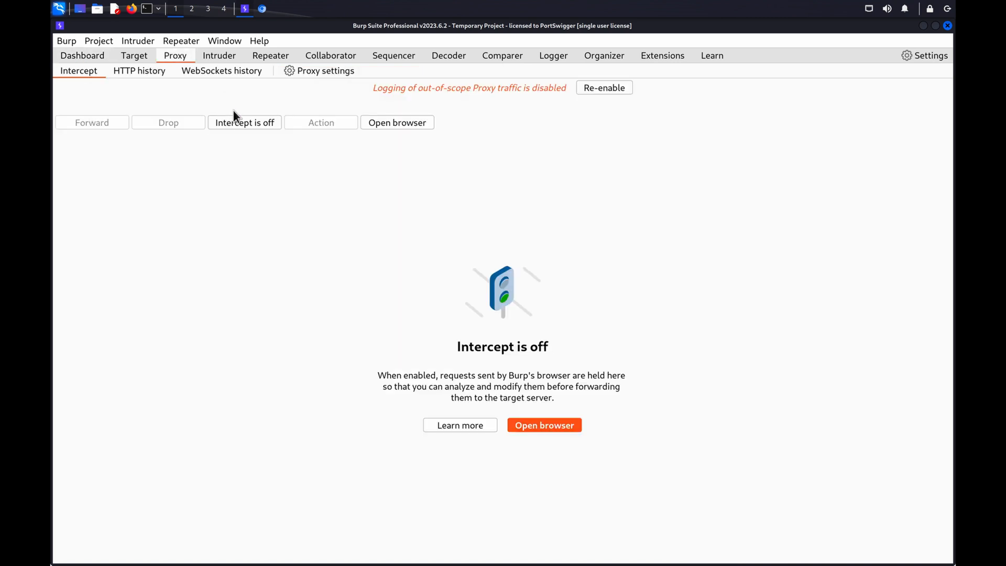
{"action": "left_click", "coordinate": [244, 123]}
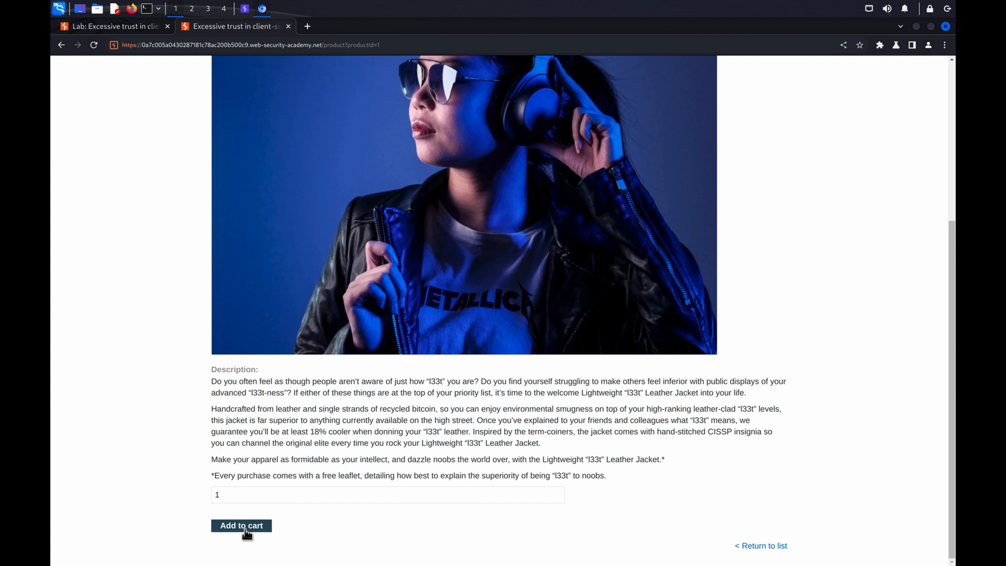
{"action": "left_click", "coordinate": [241, 525]}
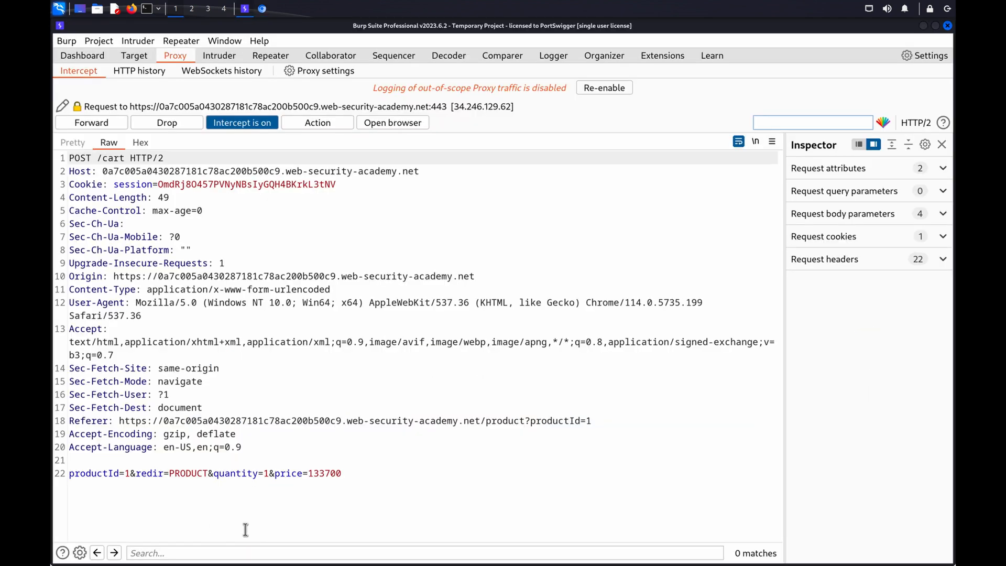
{"action": "mouse_move", "coordinate": [272, 491]}
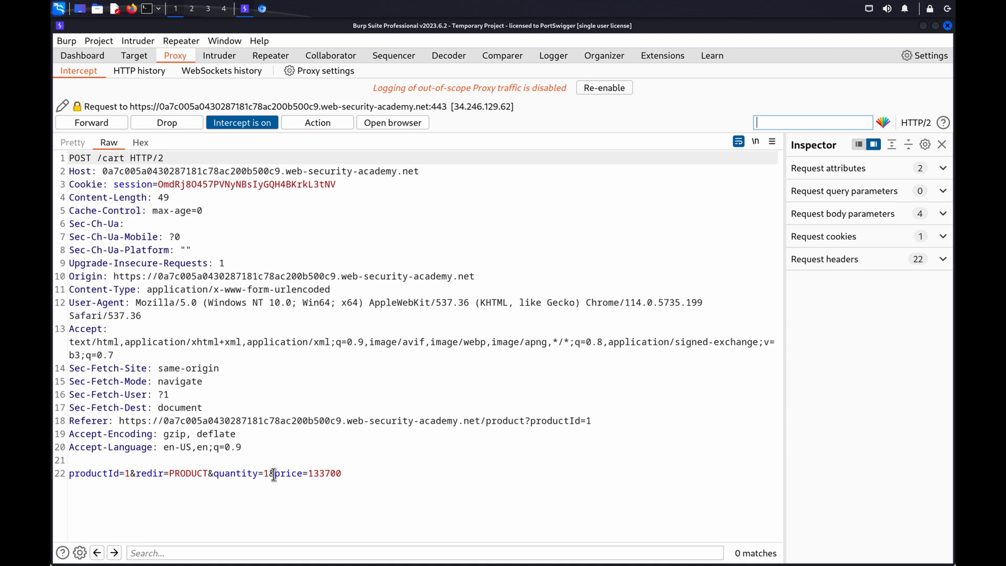
Replace the price value 133700 with 1 in the held request body
{"action": "left_click_drag", "start_coordinate": [274, 474], "coordinate": [345, 474]}
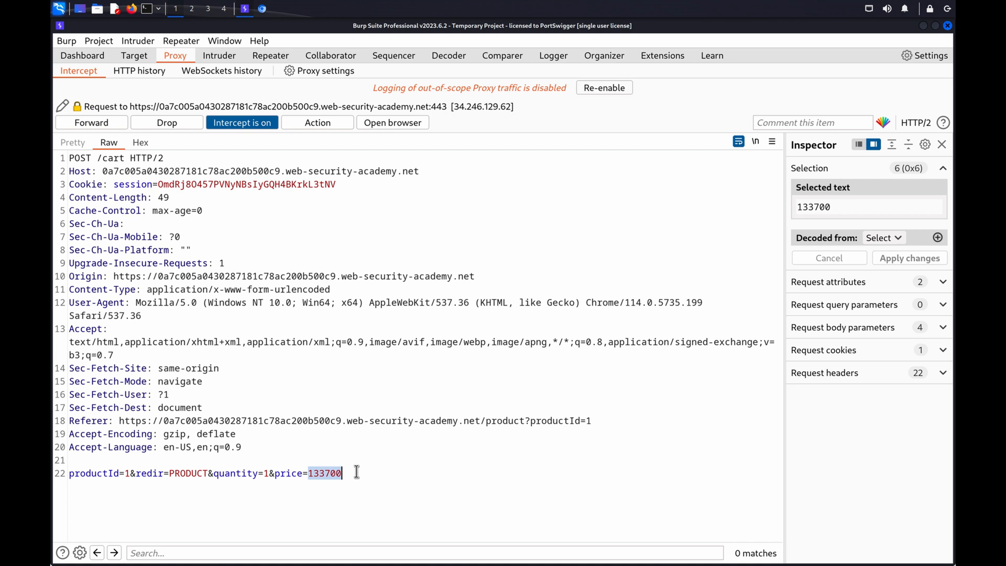
{"action": "type", "text": "1"}
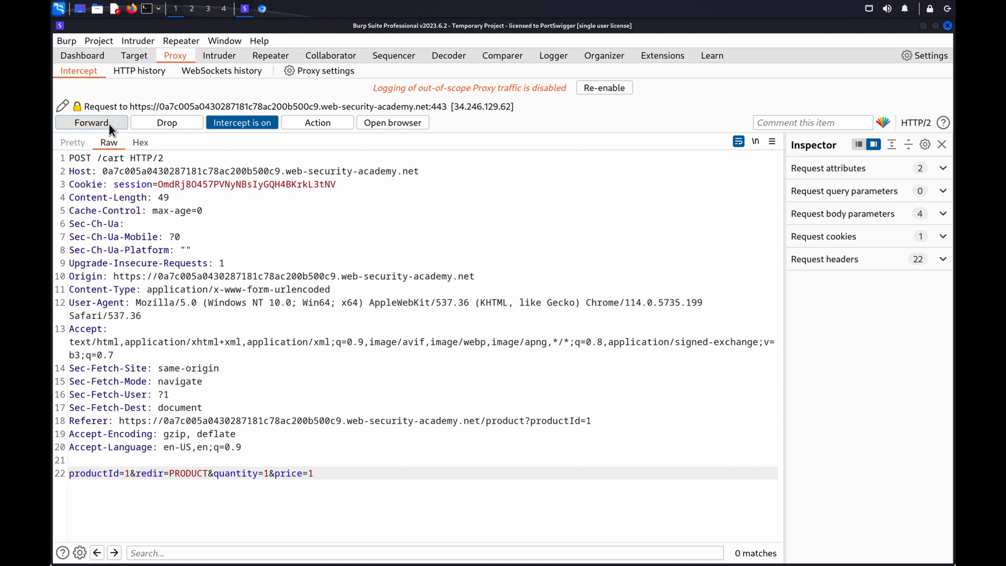
Forward the price=1 request, disable interception, and view the proxy HTTP history
{"action": "left_click", "coordinate": [91, 122]}
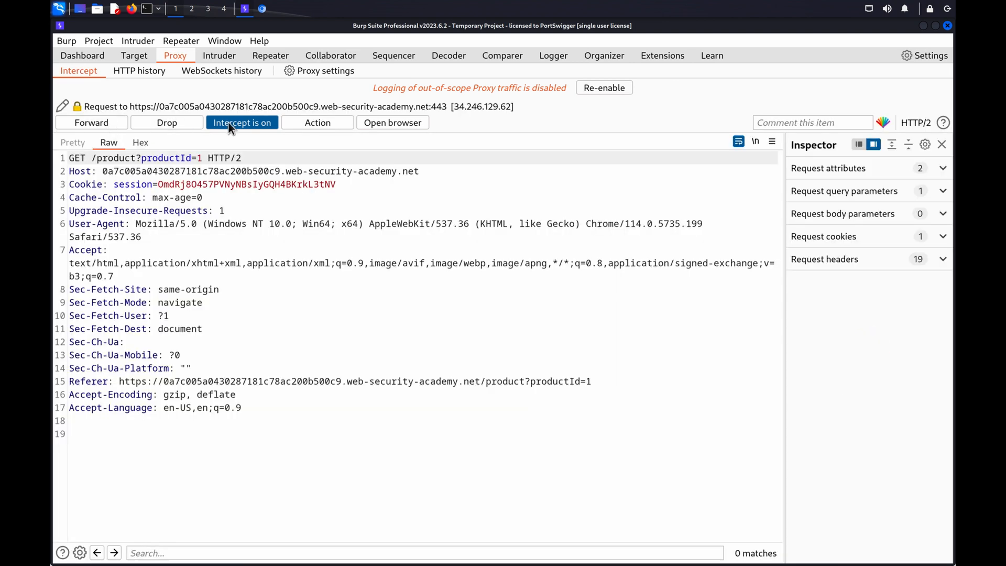
{"action": "mouse_move", "coordinate": [243, 129]}
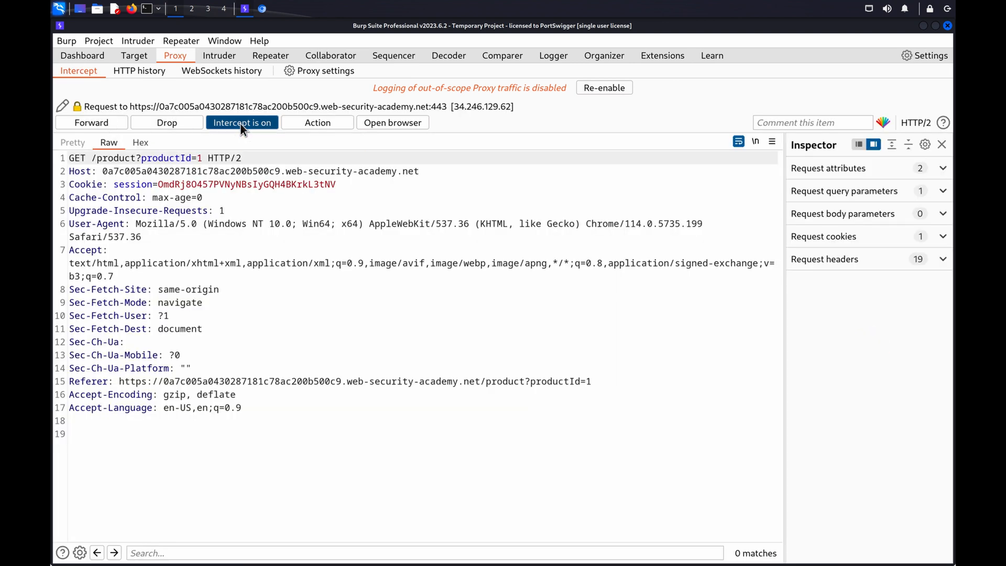
{"action": "left_click", "coordinate": [243, 122]}
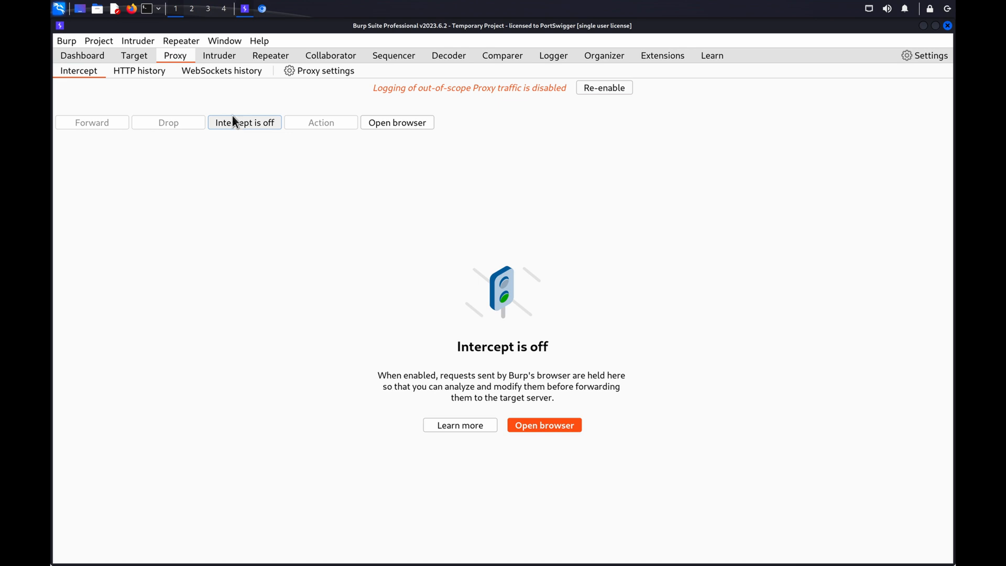
{"action": "left_click", "coordinate": [139, 71]}
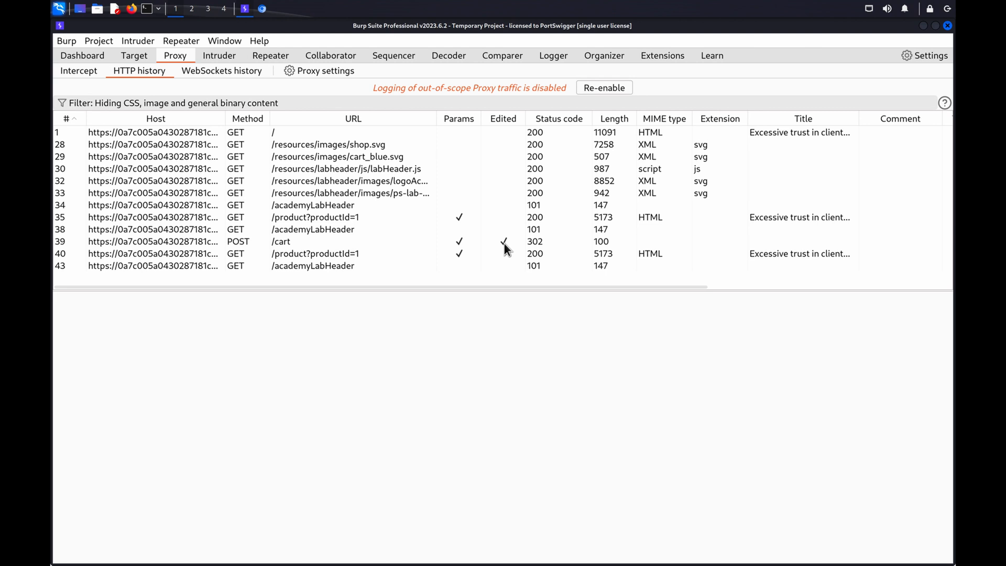
Inspect history entry #39 POST /cart, switching to its edited request version
{"action": "left_click", "coordinate": [281, 242]}
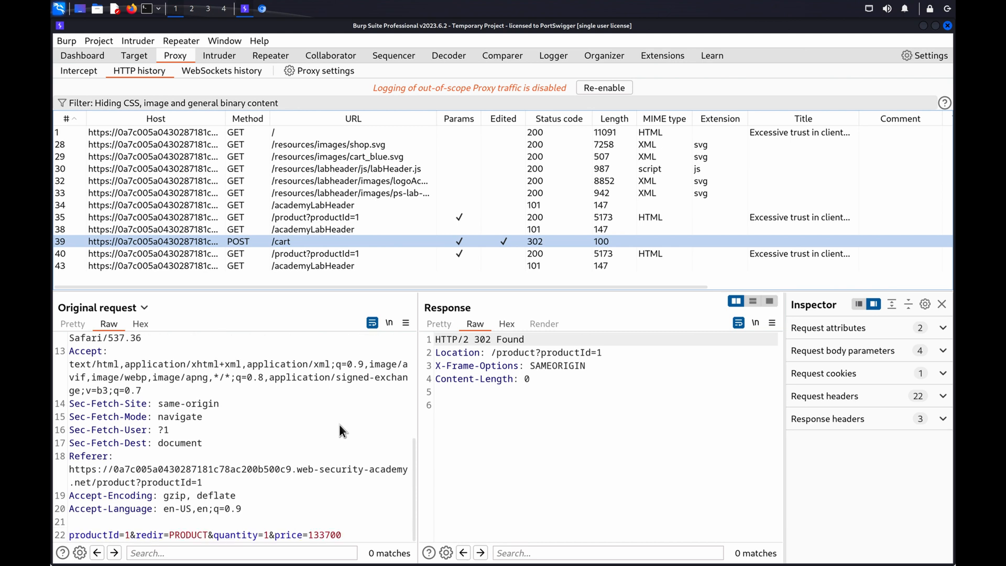
{"action": "left_click", "coordinate": [144, 308]}
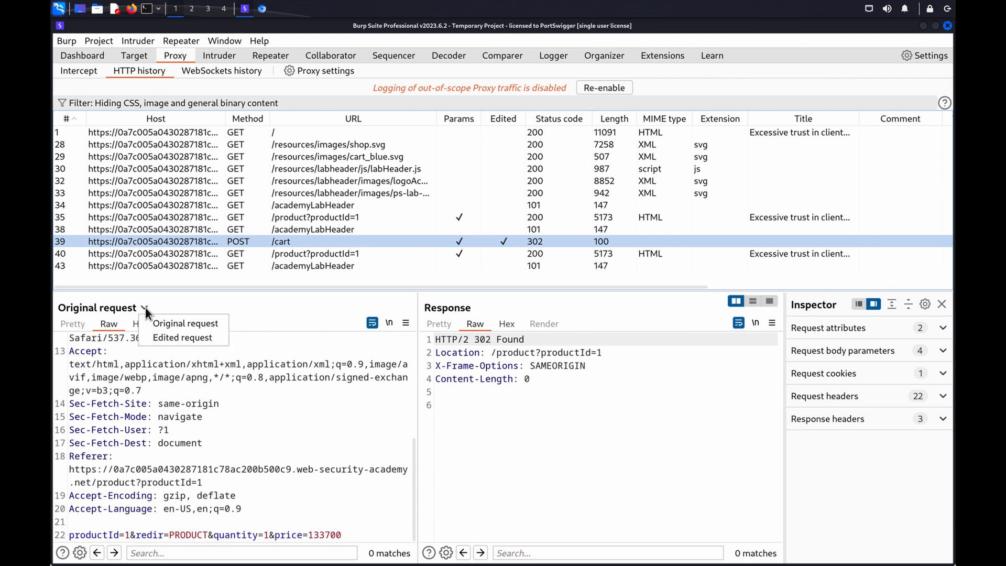
{"action": "left_click", "coordinate": [182, 337]}
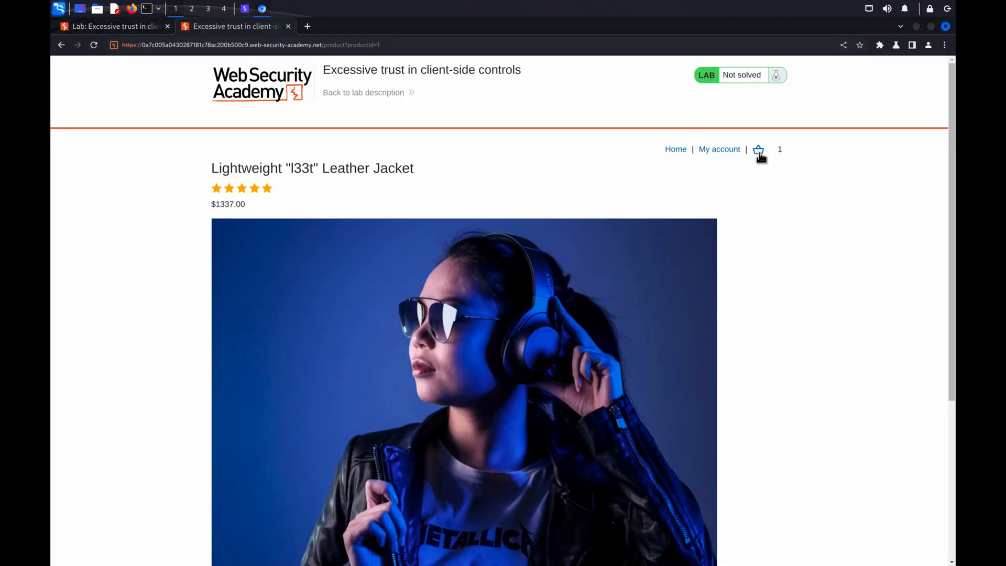
Open the lab cart showing the leather jacket at $0.01
{"action": "left_click", "coordinate": [758, 150]}
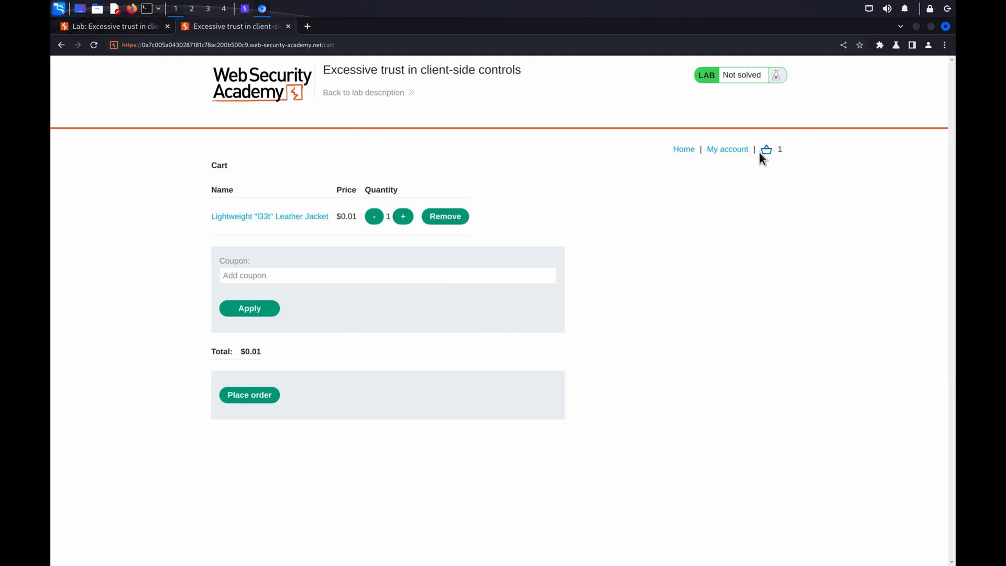